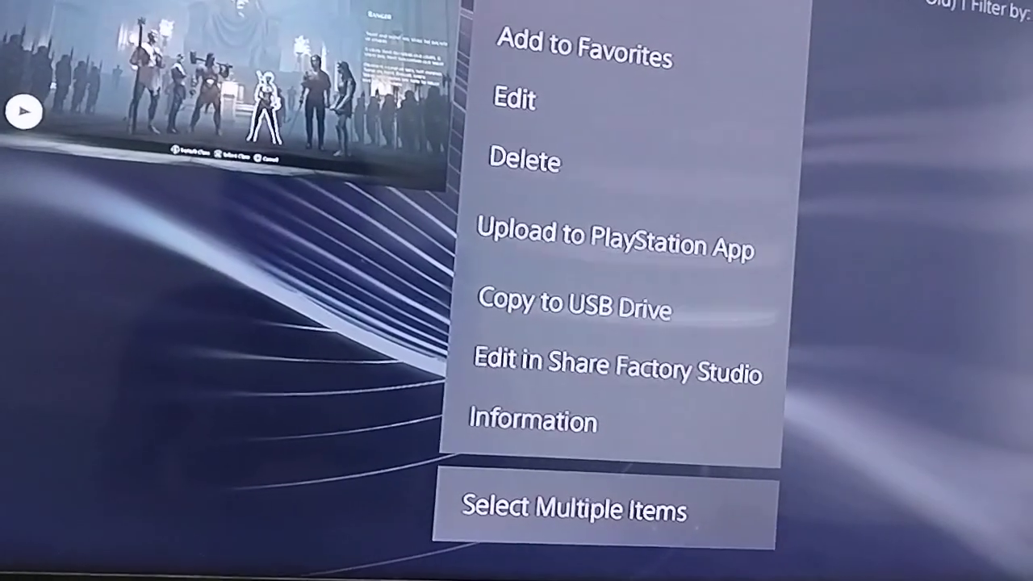
# Step: From the home screen reach Media Gallery and start editing the captured video clip
pyautogui.click(574, 308)
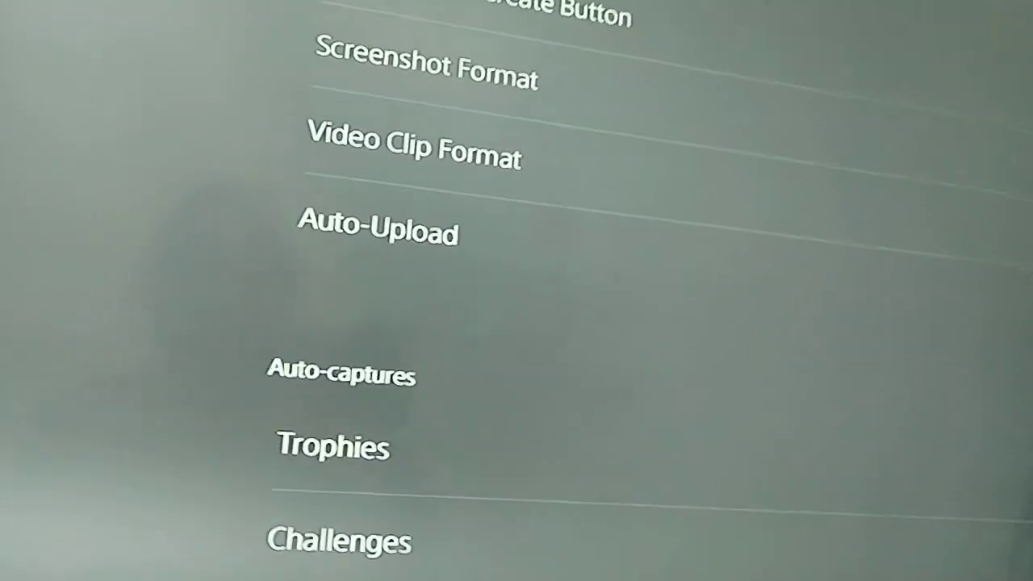
pyautogui.scroll(-3)
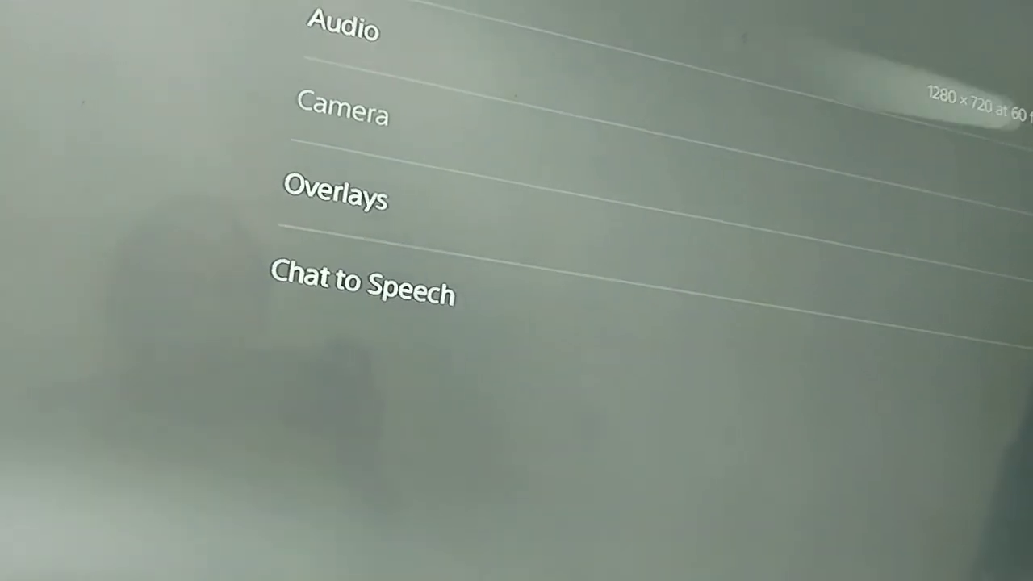
pyautogui.scroll(-3)
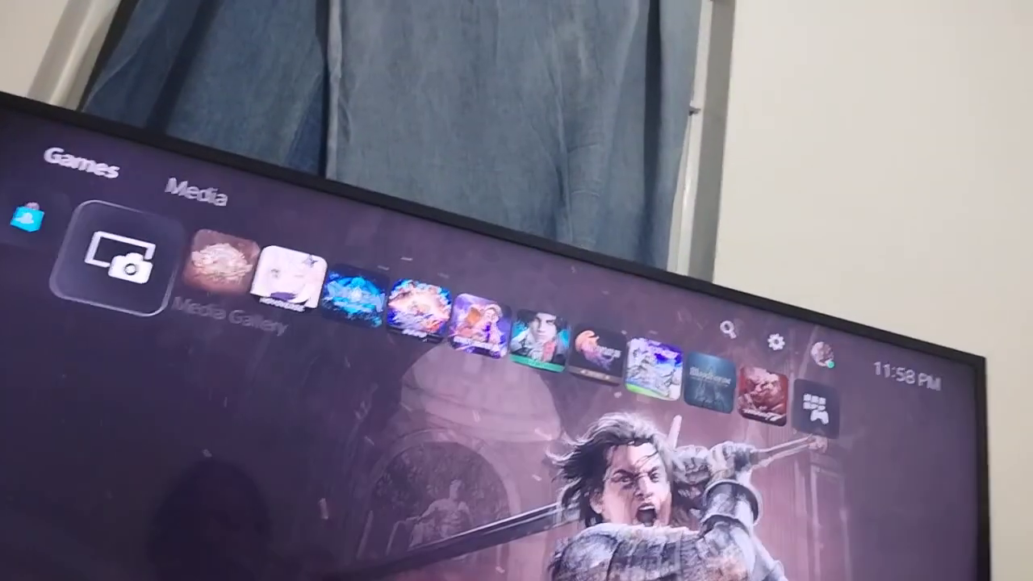
pyautogui.click(119, 258)
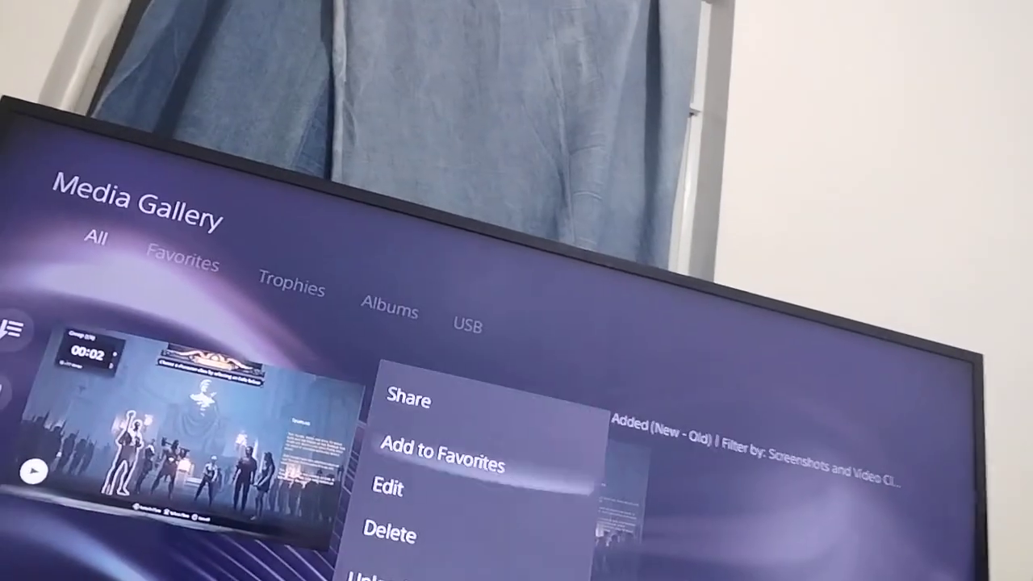
pyautogui.click(391, 533)
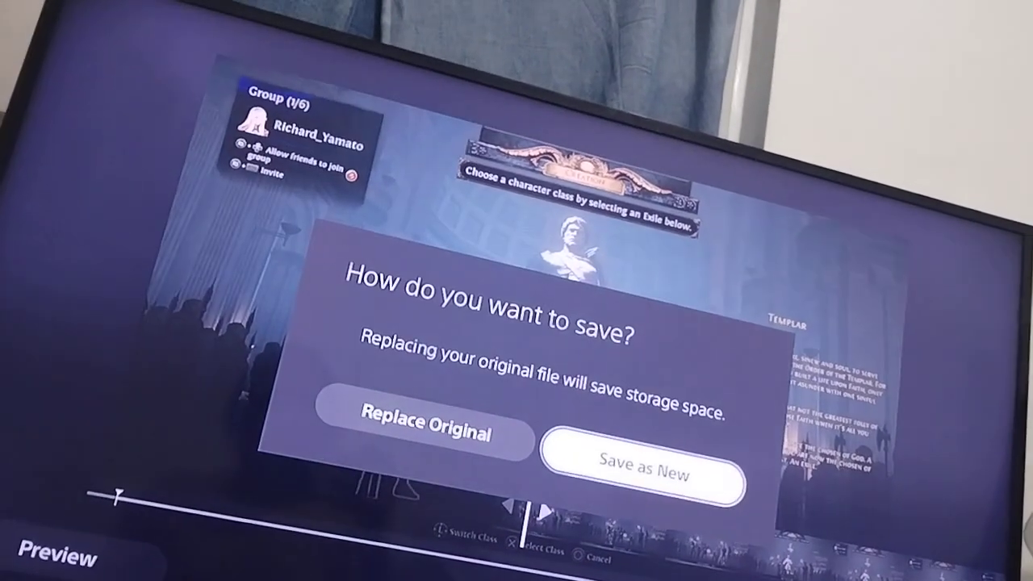
# Step: Choose Save as New so the trimmed clip is kept alongside the original
pyautogui.click(642, 471)
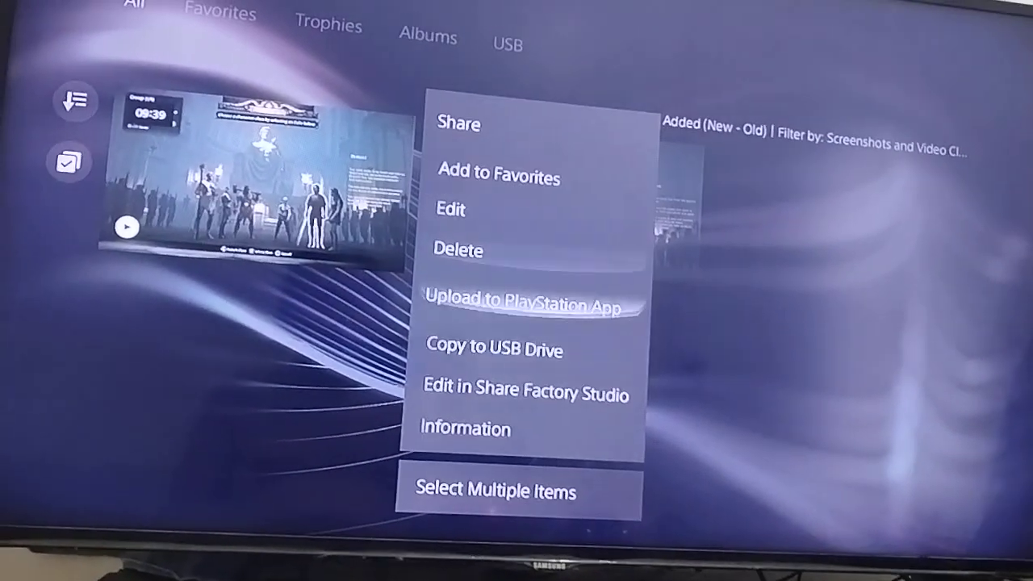
# Step: Choose Copy to USB Drive on the clip and confirm Copy to begin the transfer
pyautogui.click(507, 348)
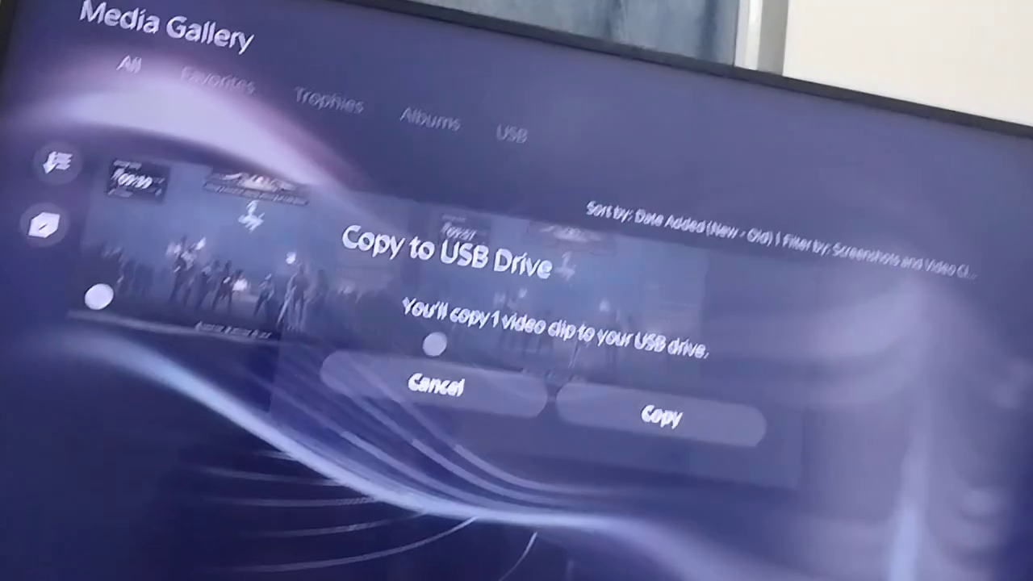
pyautogui.click(659, 418)
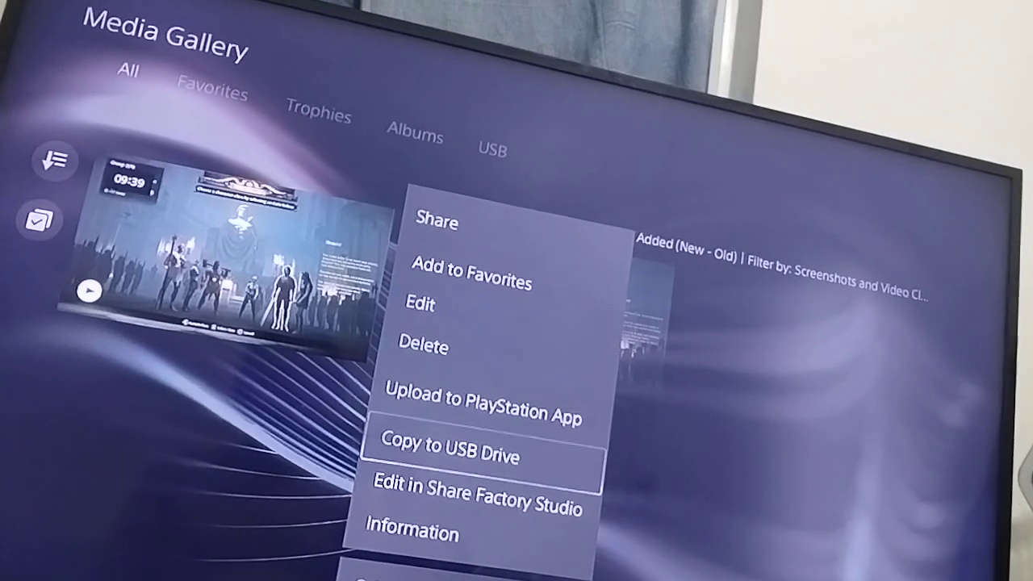
pyautogui.click(442, 455)
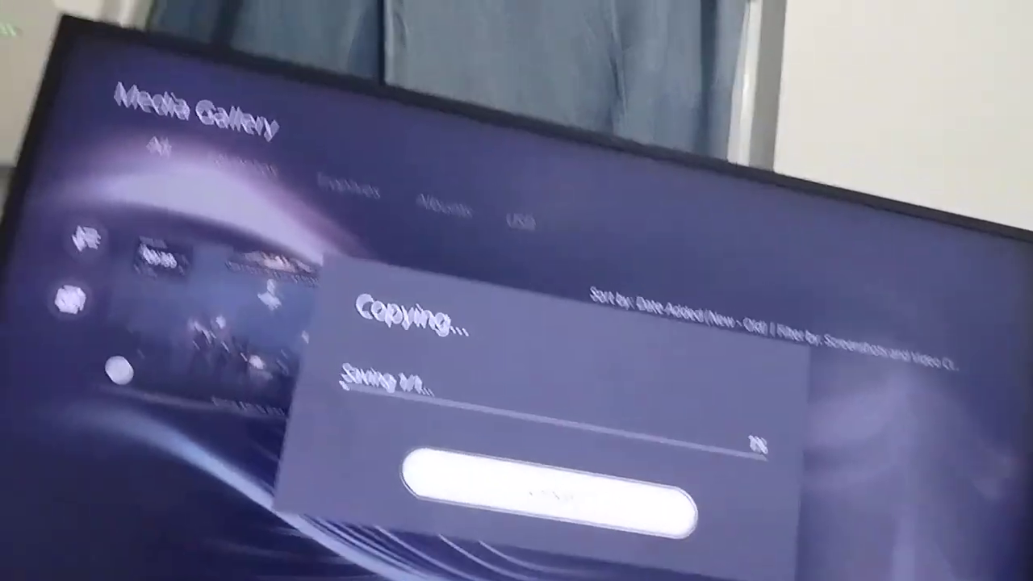